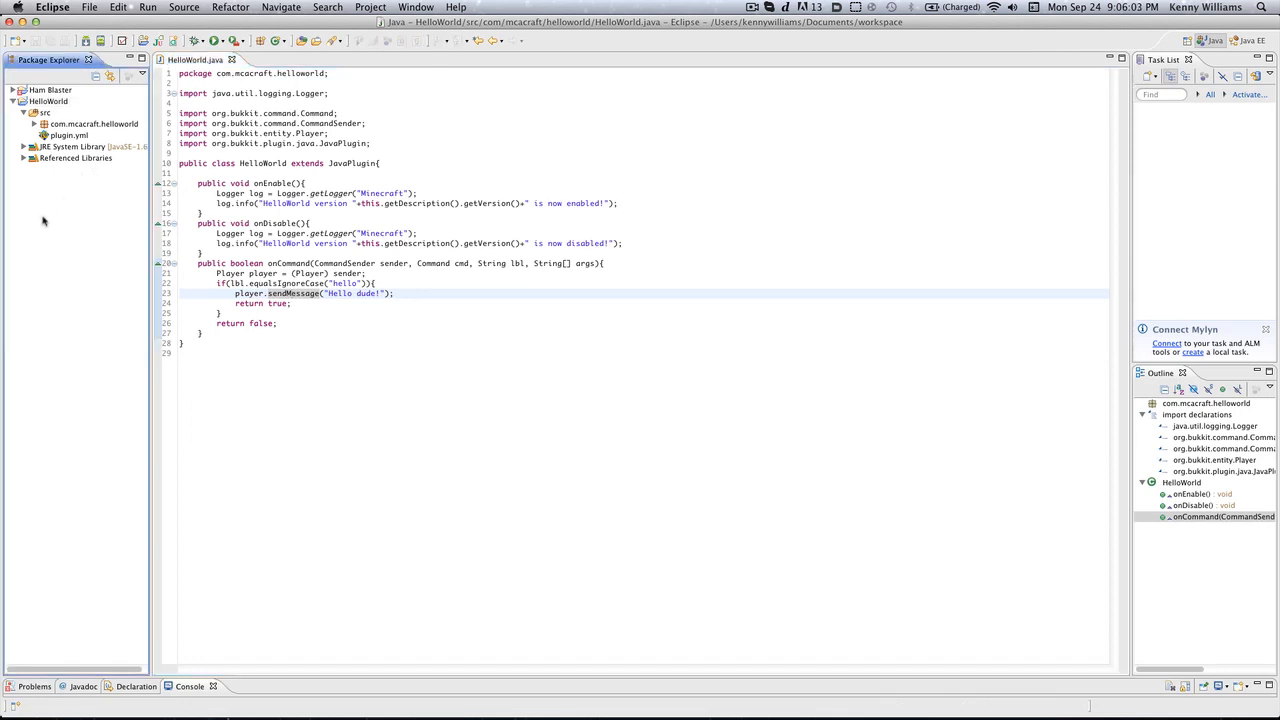
mouse_move(38, 224)
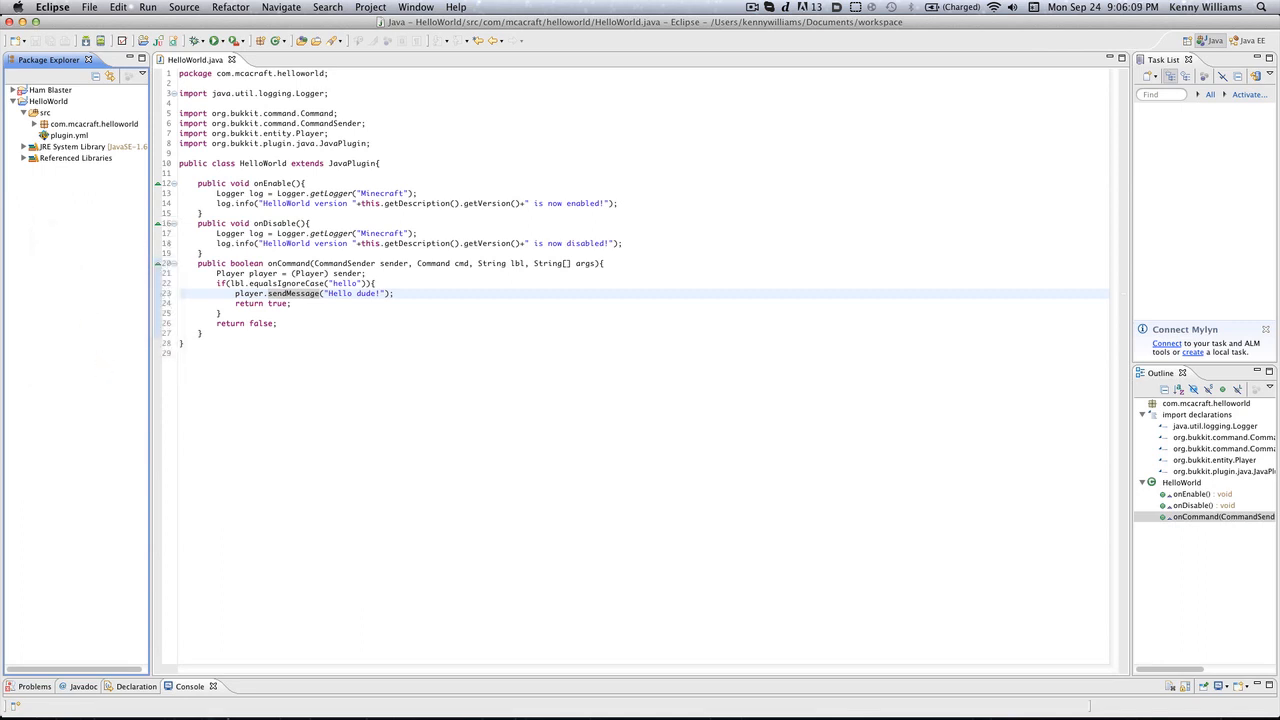
mouse_move(48, 46)
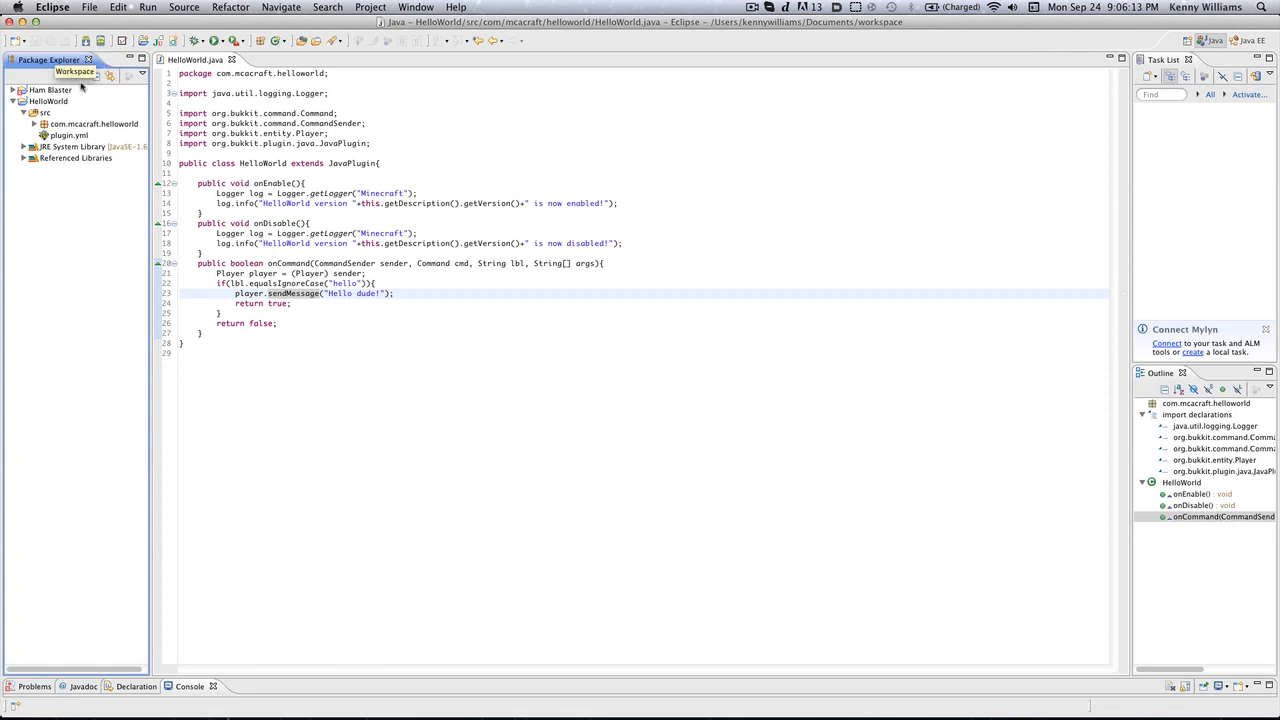
Step: Select the HelloWorld project in the Package Explorer for export
click(44, 100)
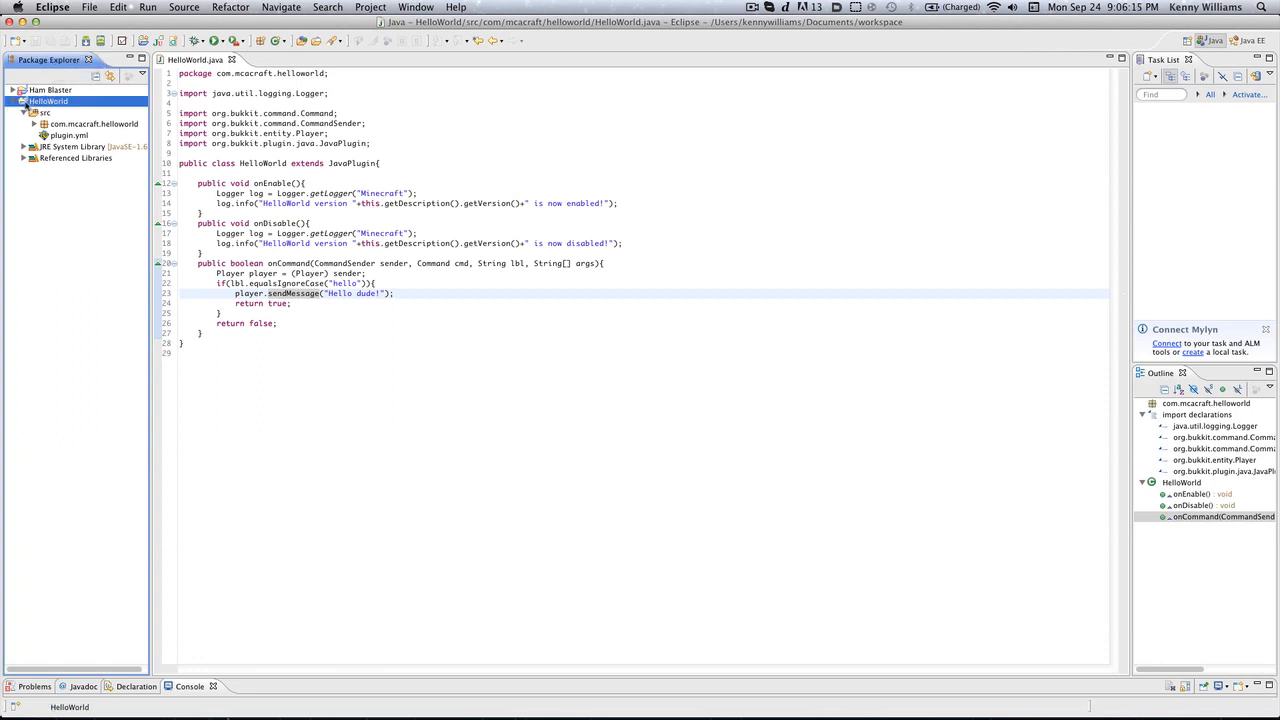
Step: Start a JAR file export for HelloWorld and proceed to its settings
right_click(48, 100)
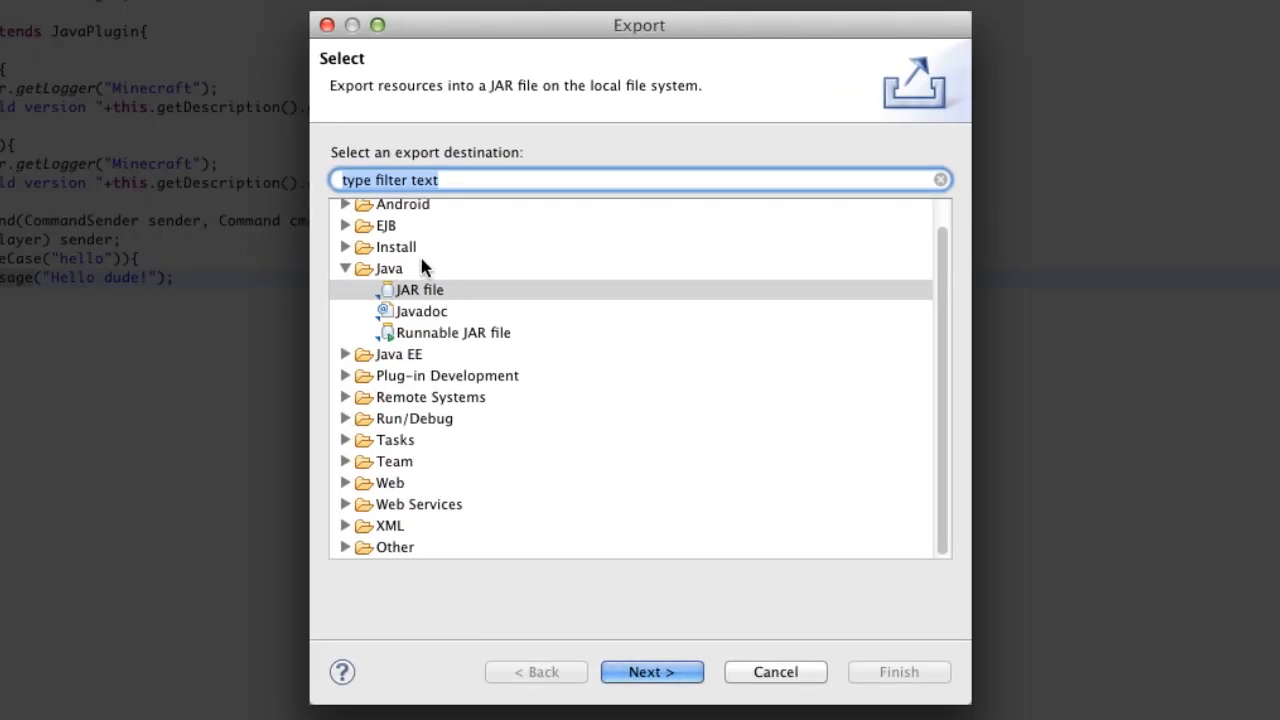
mouse_move(440, 314)
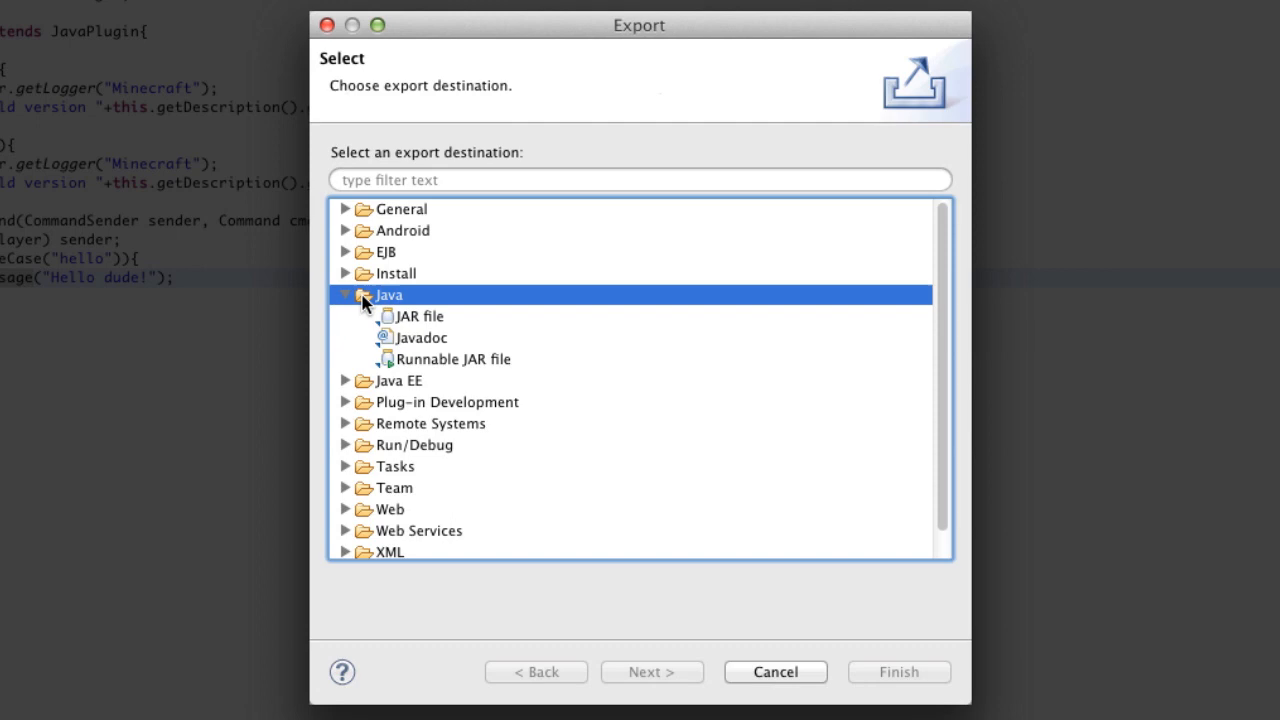
click(420, 316)
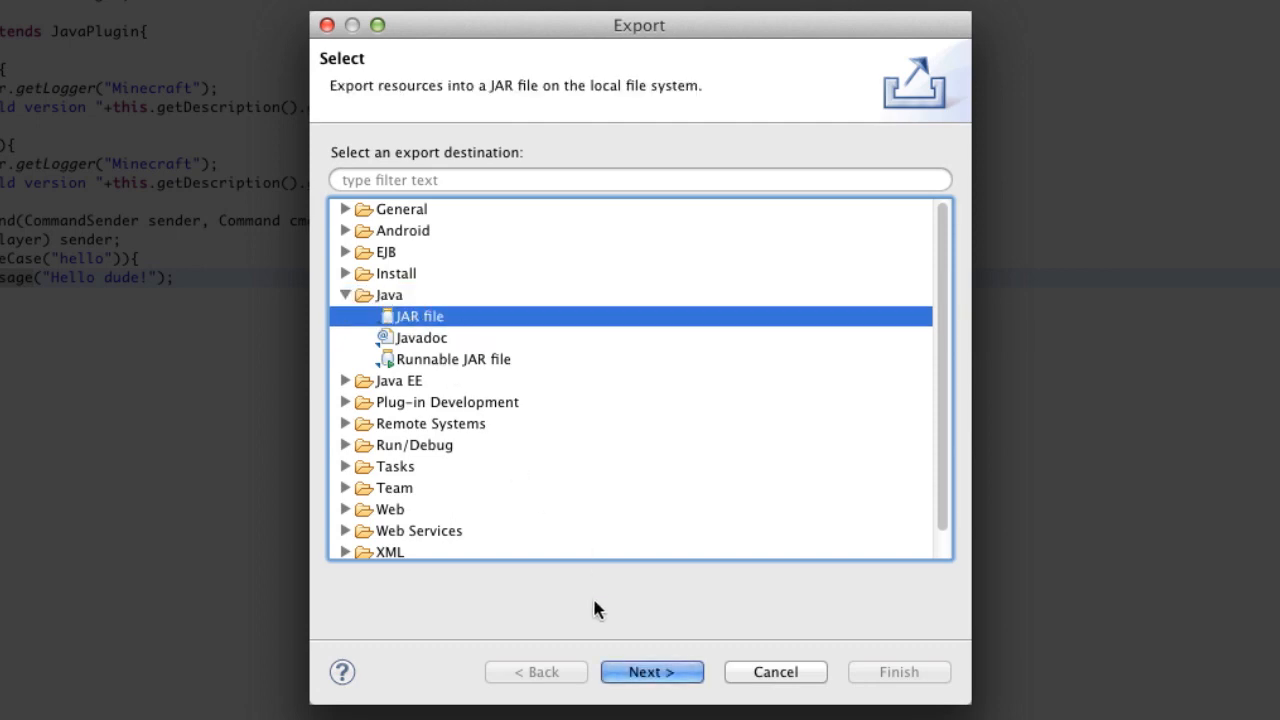
click(652, 672)
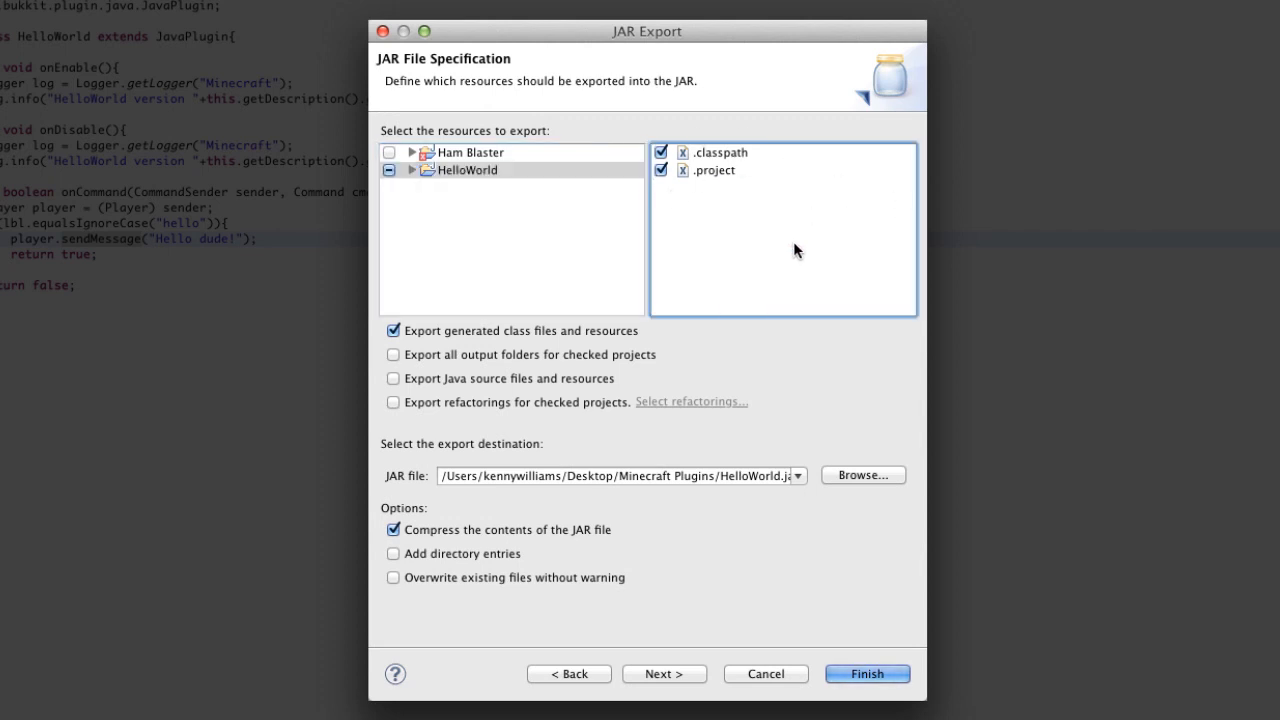
Step: Export HelloWorld's resources as HelloWorld.jar into the Minecraft Plugins folder with default options
click(468, 168)
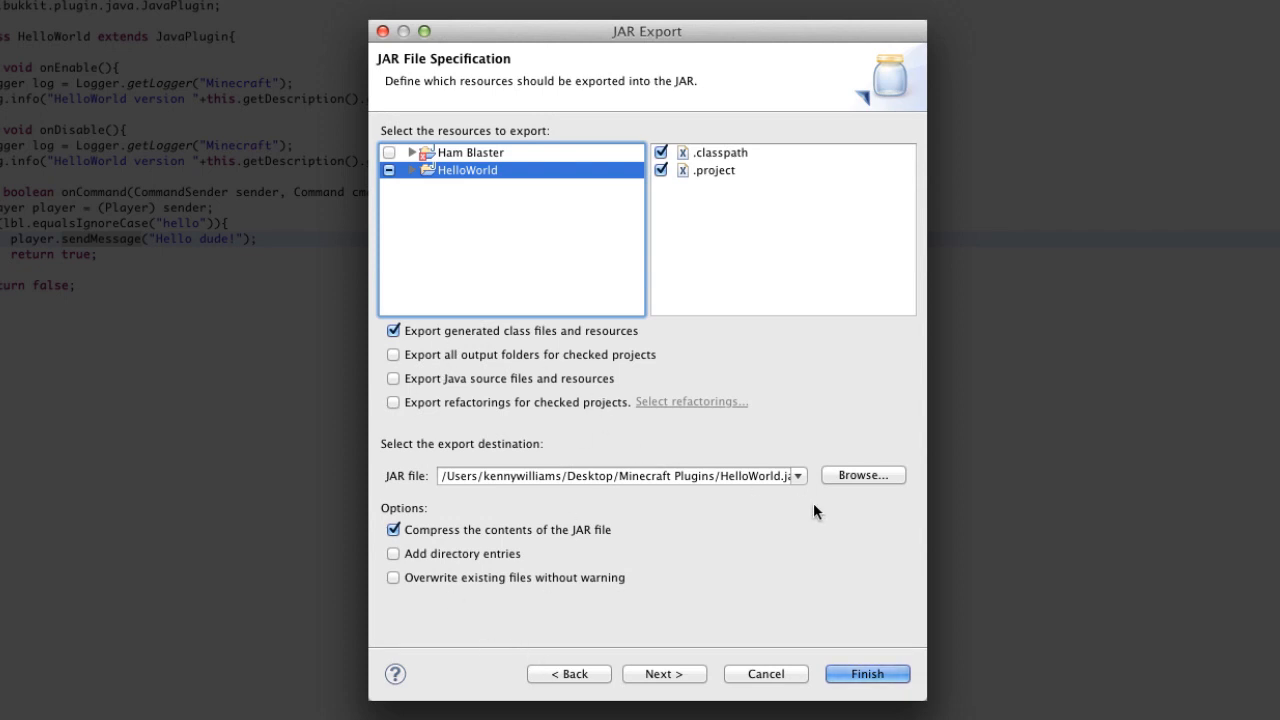
mouse_move(868, 482)
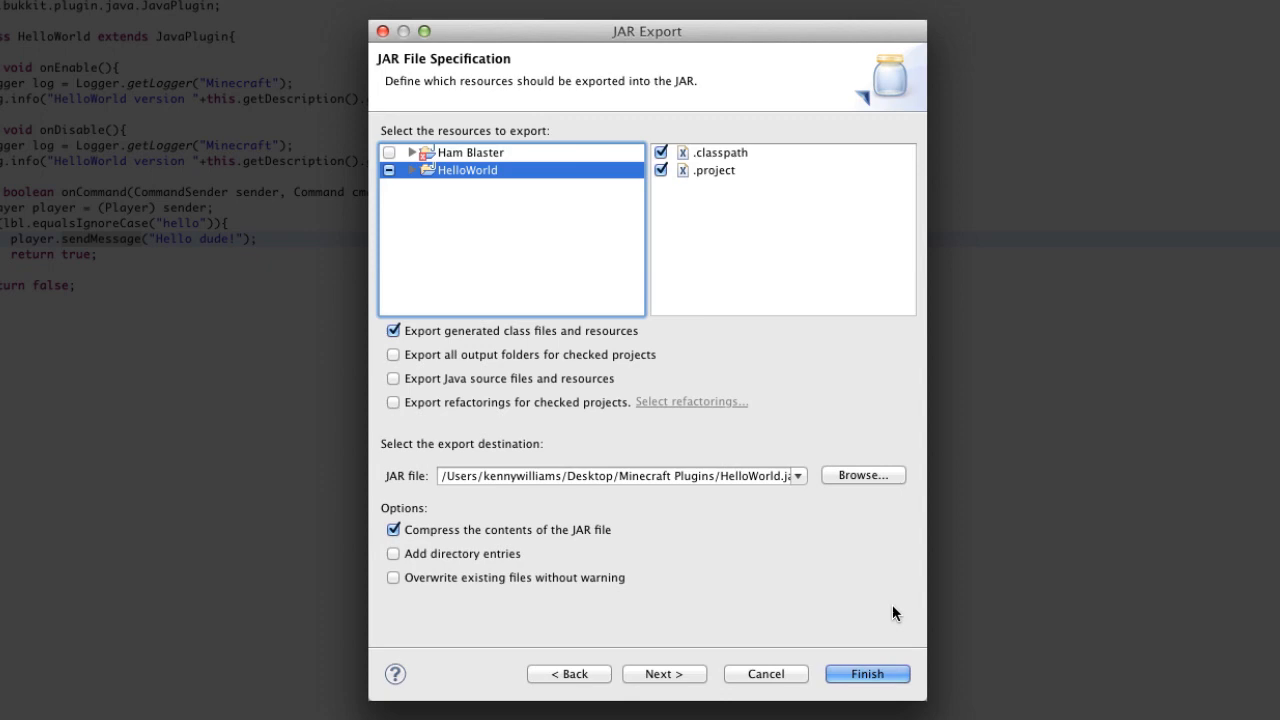
click(868, 672)
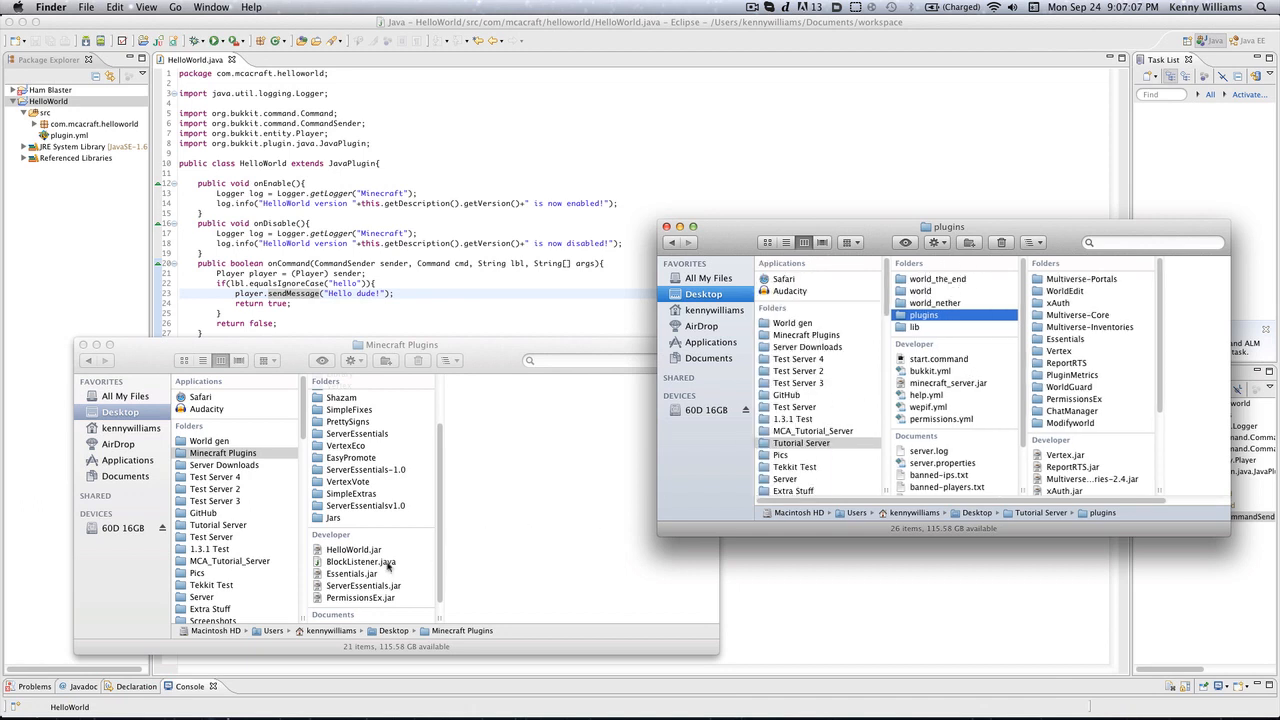
Step: Move HelloWorld.jar into Tutorial Server's plugins folder and launch the server via start.command
click(352, 548)
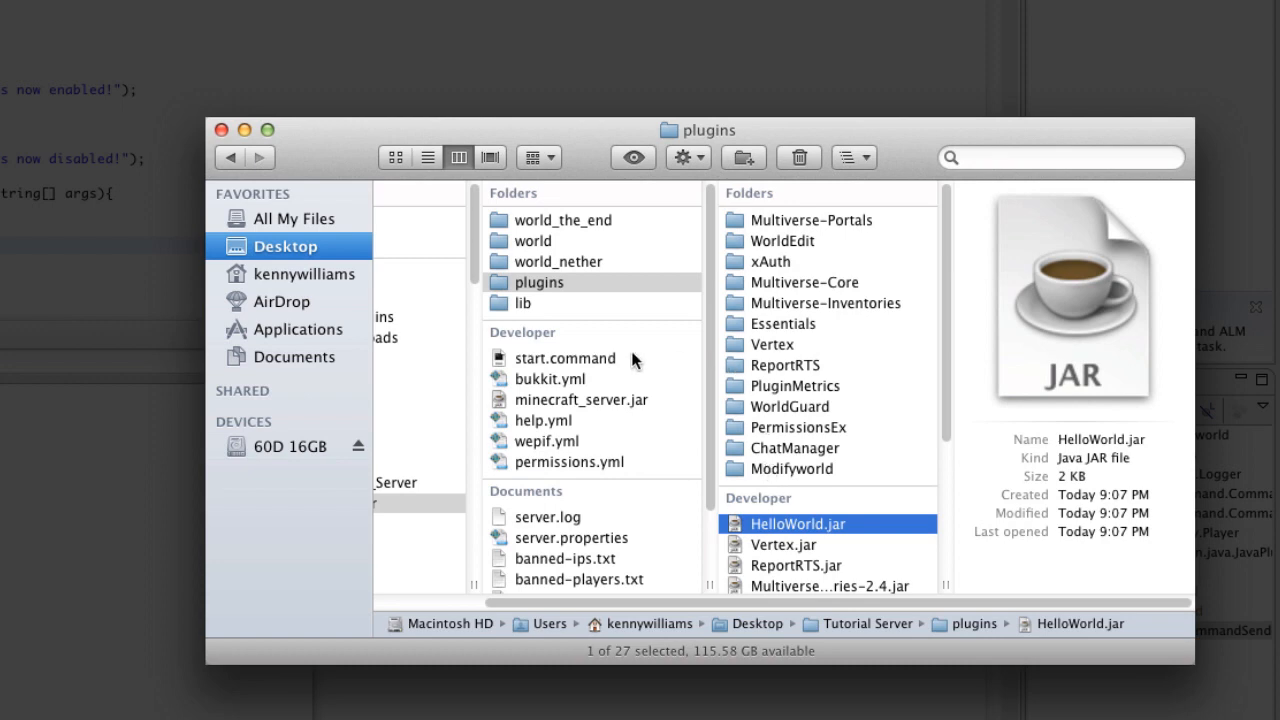
double_click(564, 356)
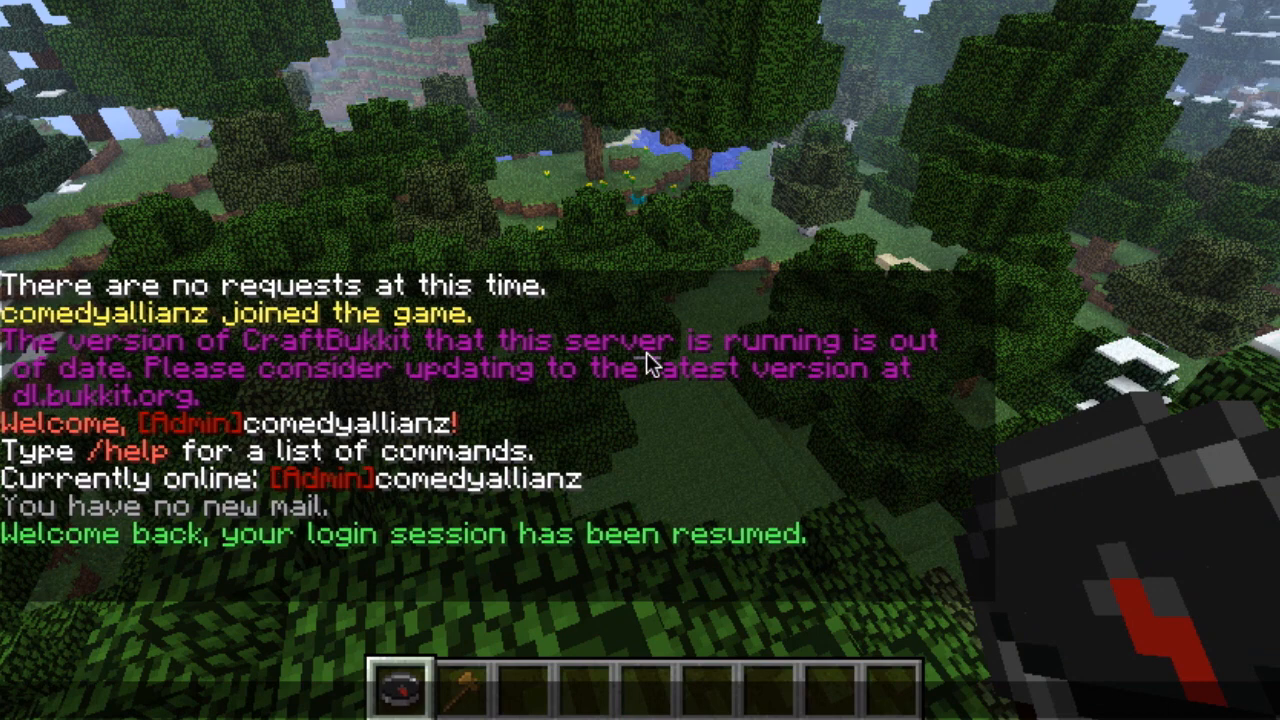
Step: Send /hello in Minecraft chat and get the reply 'Hello dude!'
text(/hello)
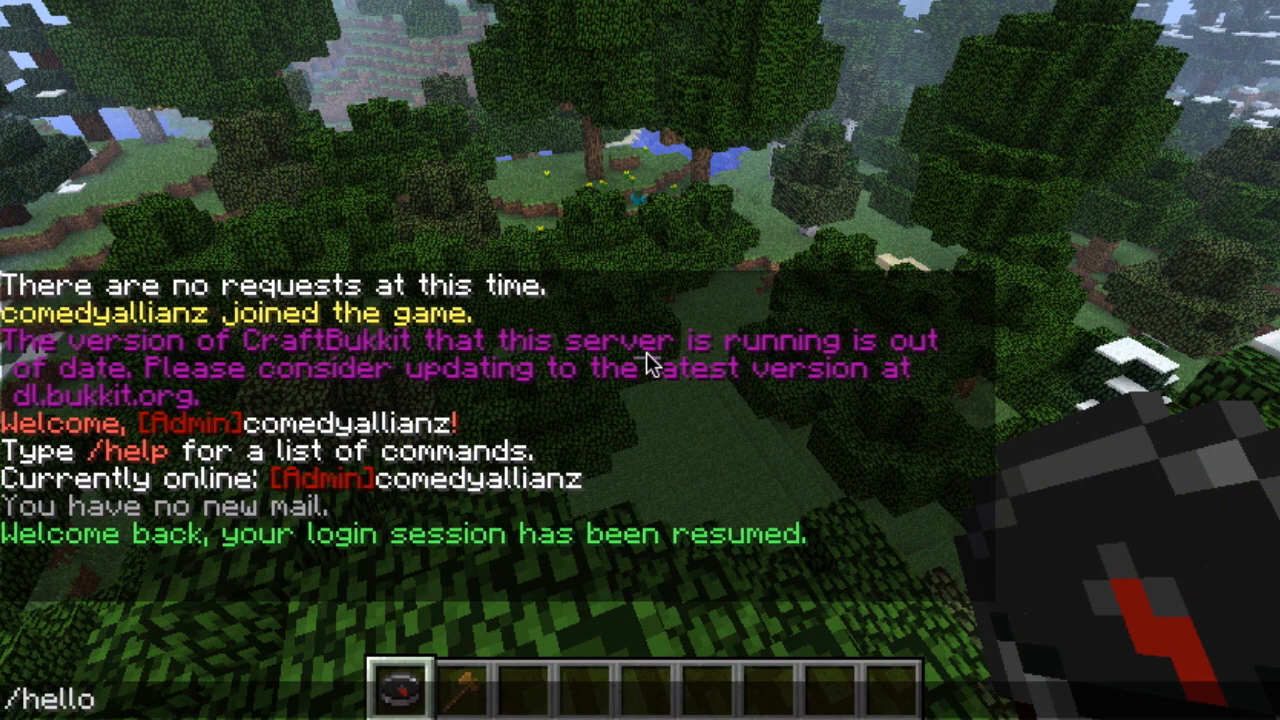
key(enter)
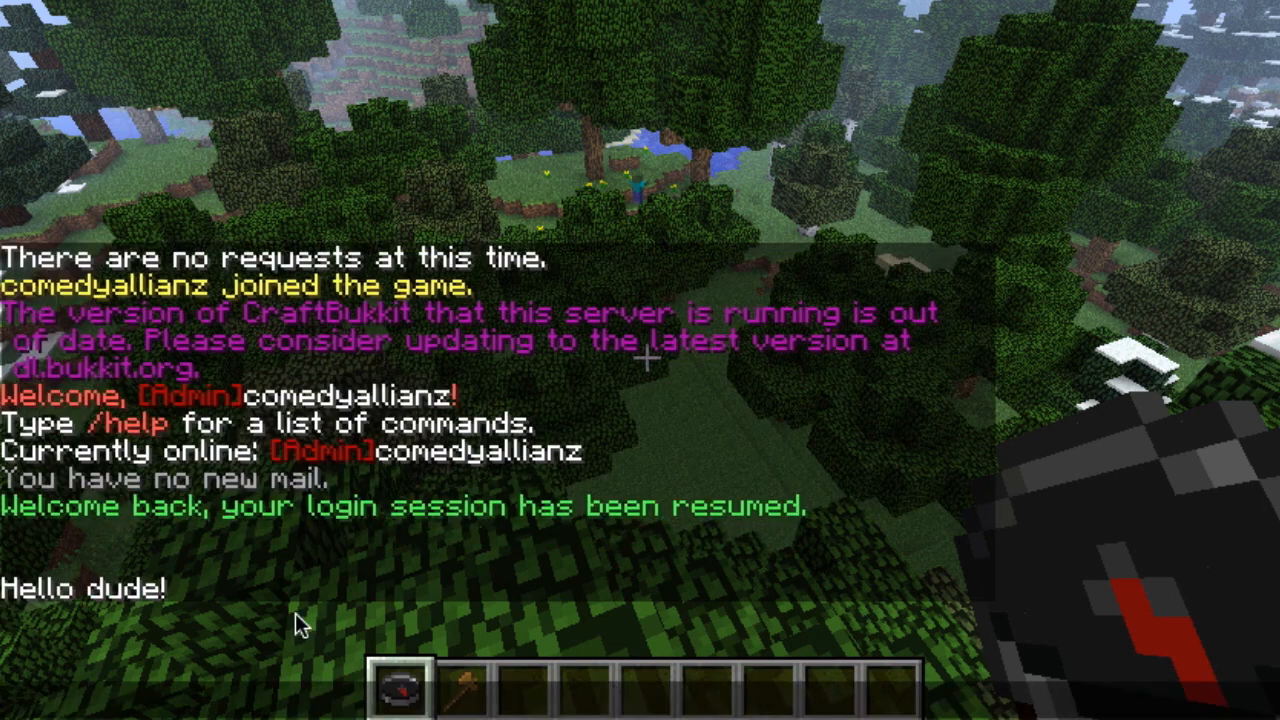